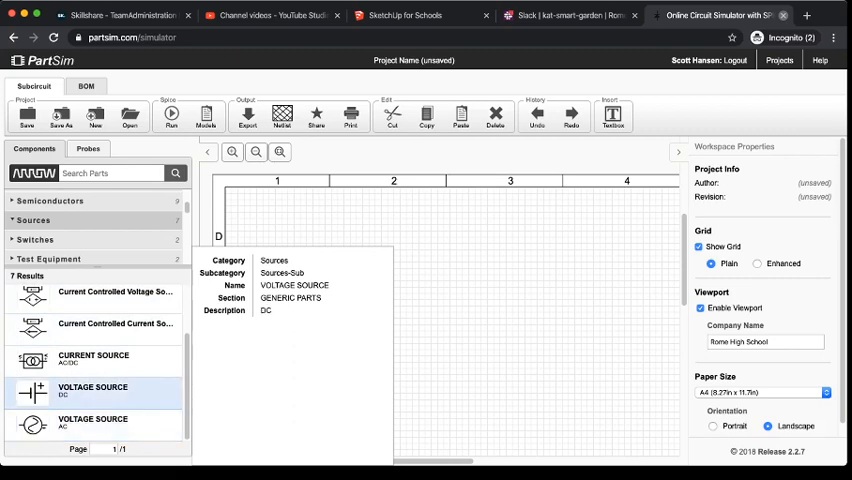
- Place a DC voltage source V1 from Sources onto the schematic canvas
{"action": "left_click", "coordinate": [92, 428]}
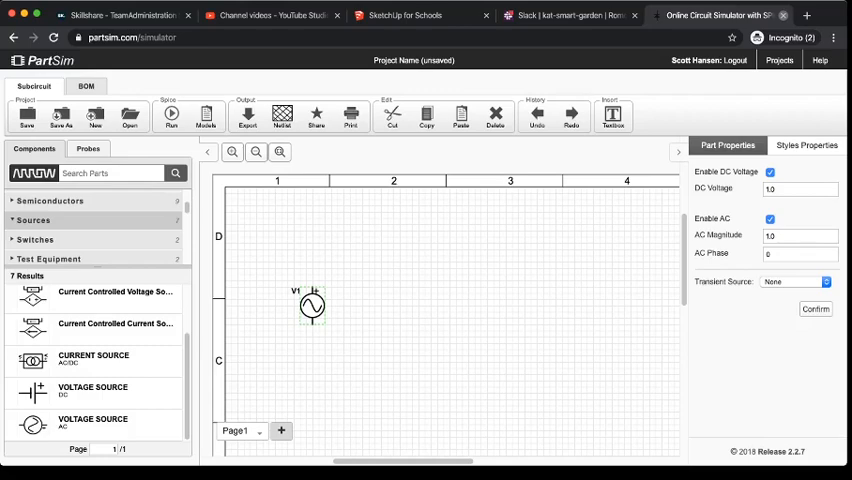
{"action": "left_click", "coordinate": [768, 220]}
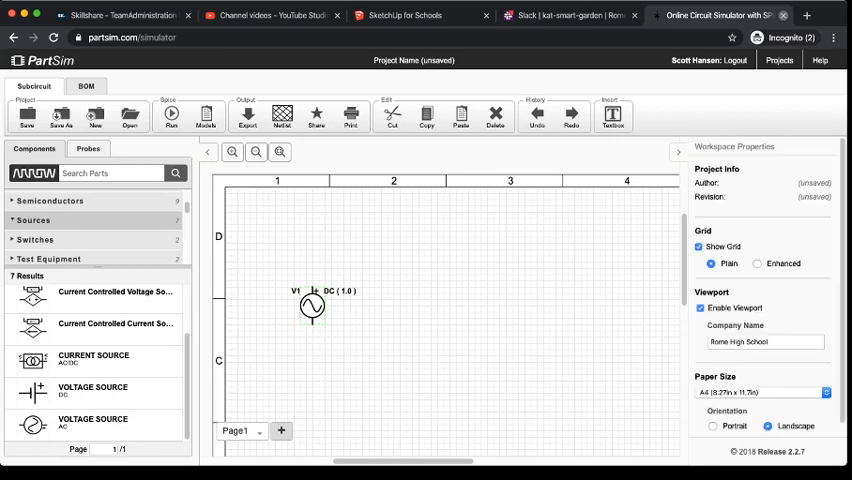
- Set V1's DC Voltage to 20 V in Part Properties and confirm
{"action": "left_click", "coordinate": [312, 308]}
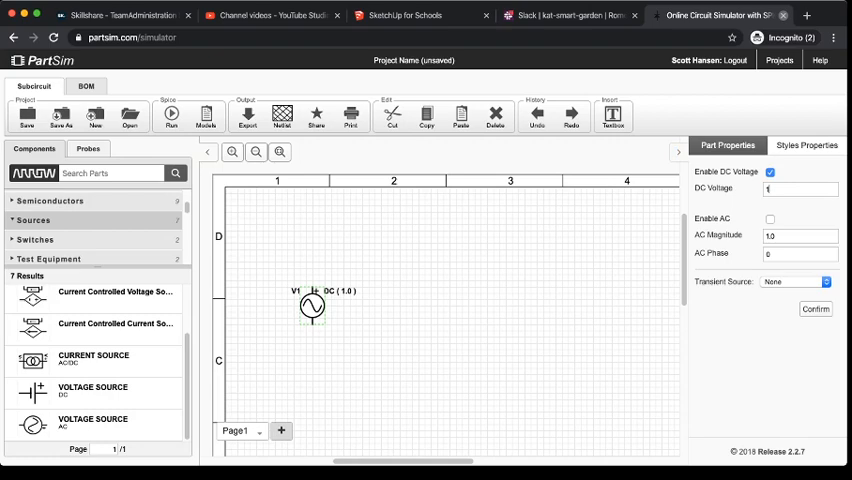
{"action": "type", "text": "20"}
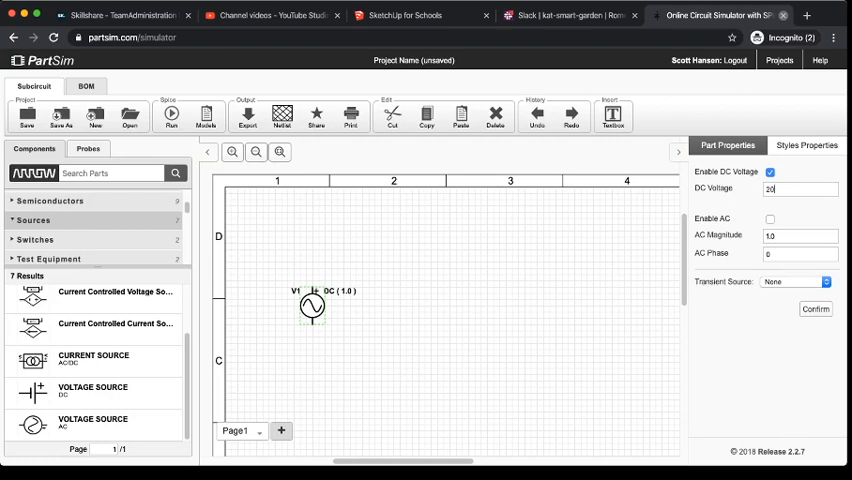
{"action": "left_click", "coordinate": [814, 308]}
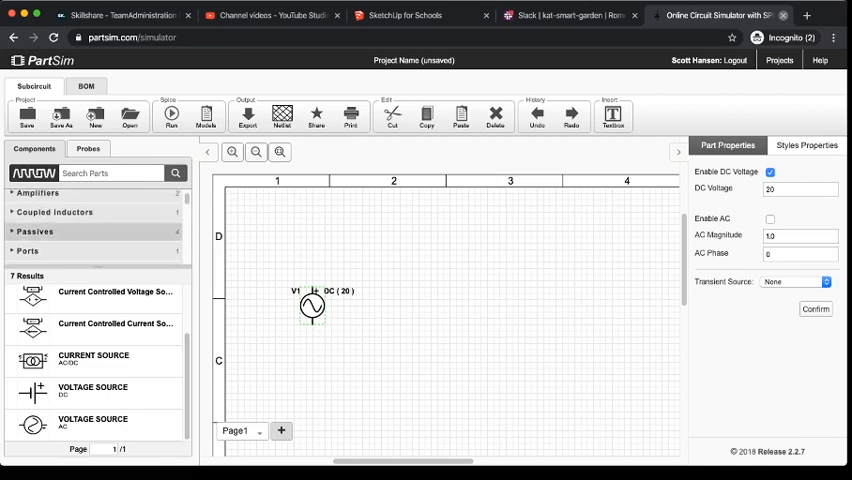
- Add resistors R1 and R2 from Passives in series with V1's top terminal
{"action": "left_click", "coordinate": [36, 232]}
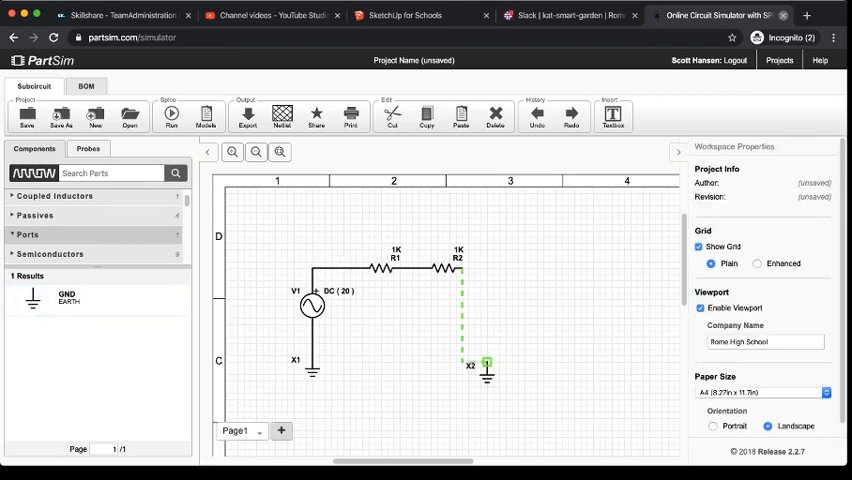
- Wire R2's free end down to ground X2, completing the grounded series circuit
{"action": "left_click", "coordinate": [466, 310]}
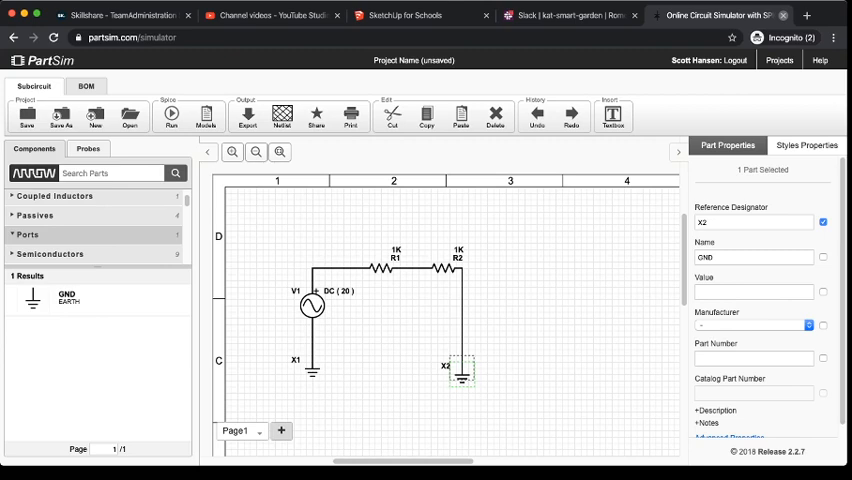
- Show R2's Part Properties, confirming its 1k resistance value
{"action": "left_click", "coordinate": [464, 268]}
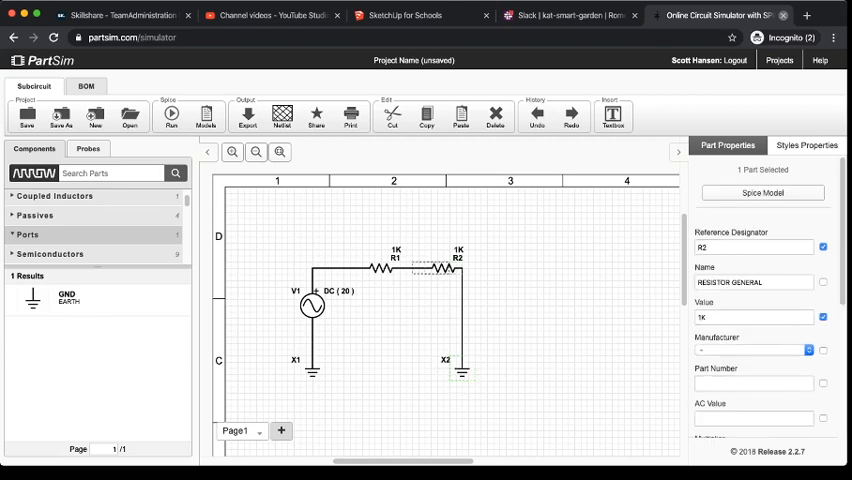